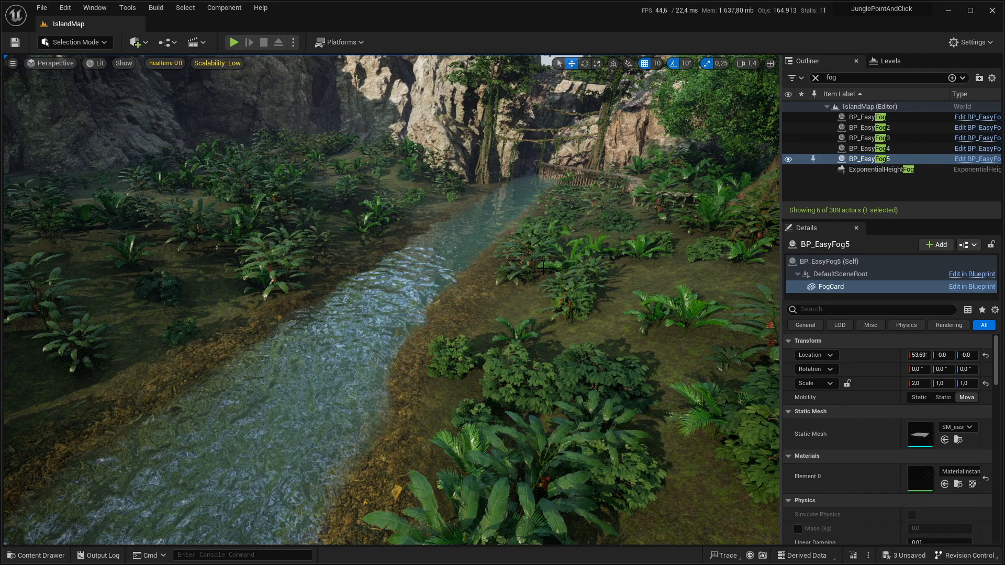
Open the PCG_Underbrush graph to show the sampler, SampleLandscape and density filter chain
click(70, 42)
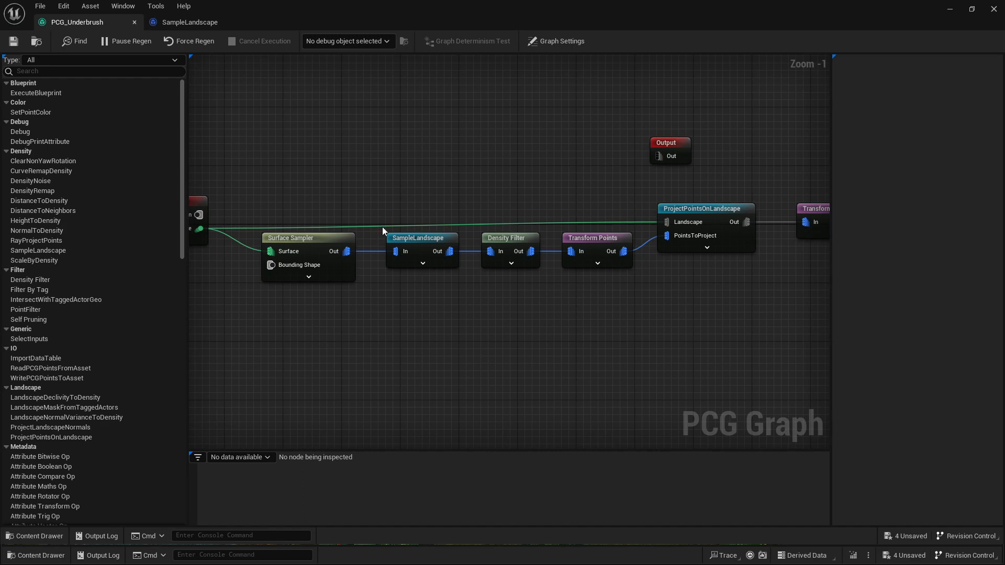
Select the SampleLandscape node to check its Ground layer, then open its Blueprint
click(422, 238)
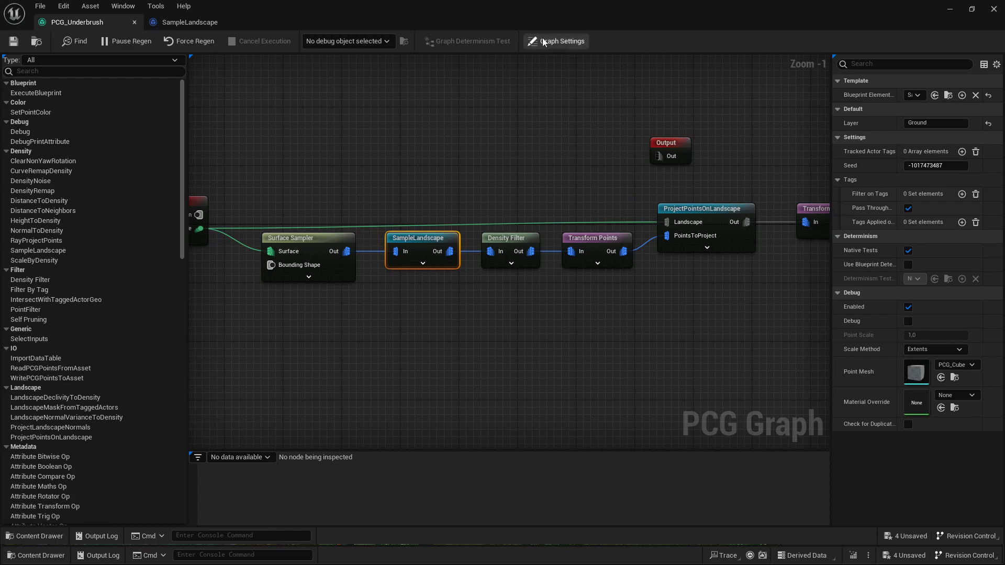
click(190, 22)
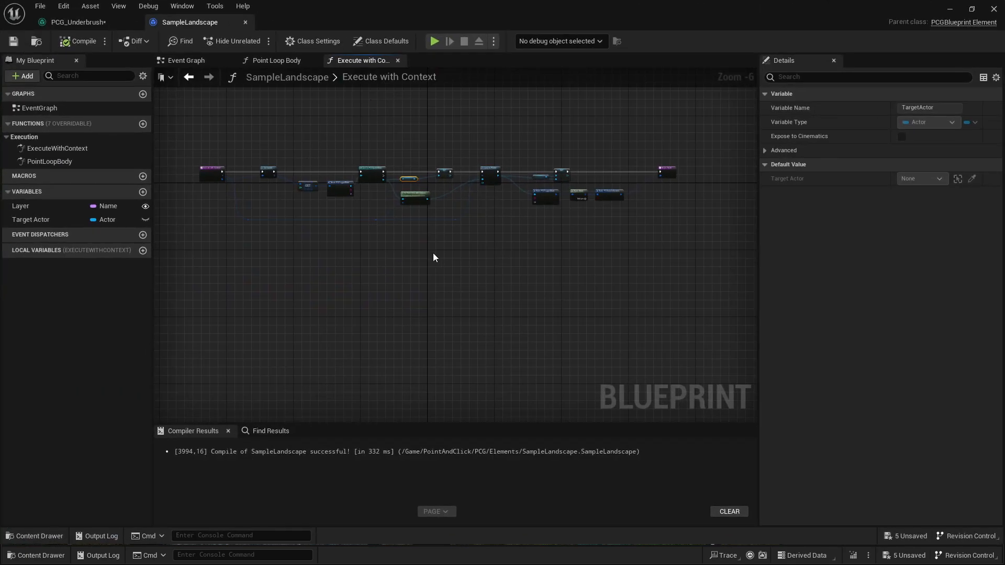
mouse_move(410, 229)
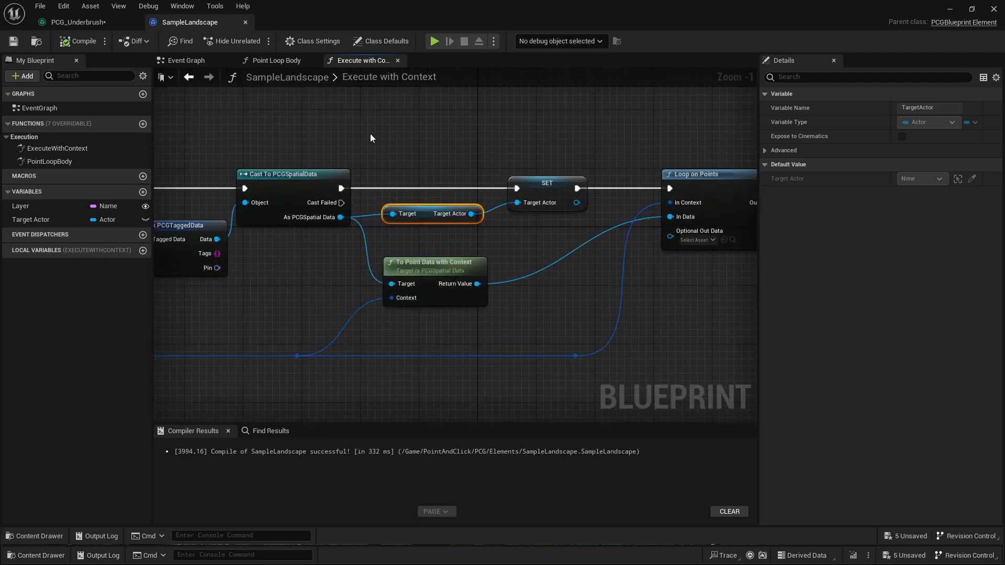
Inspect the SET Target Actor node in the Execute with Context function
click(546, 183)
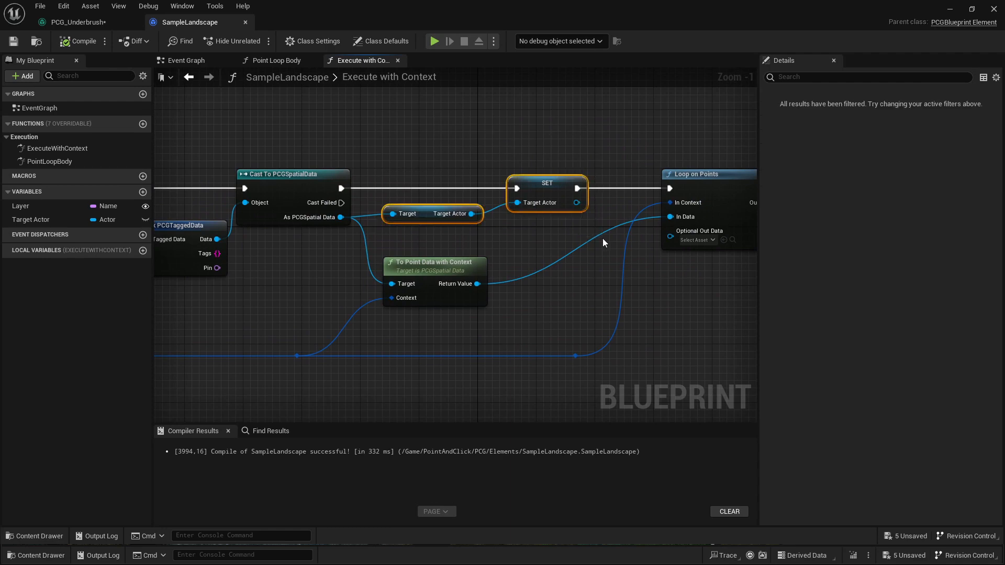
mouse_move(543, 229)
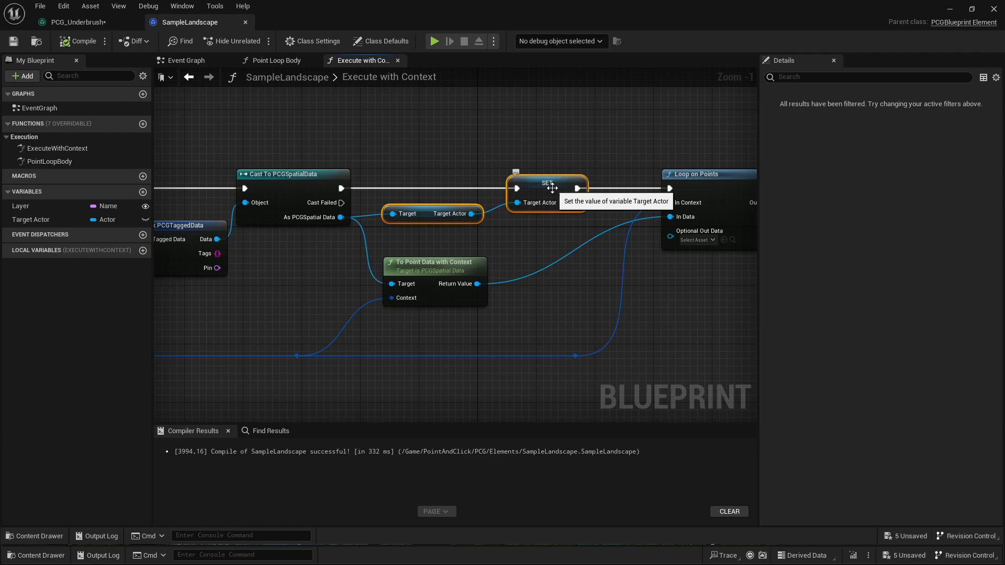
mouse_move(450, 223)
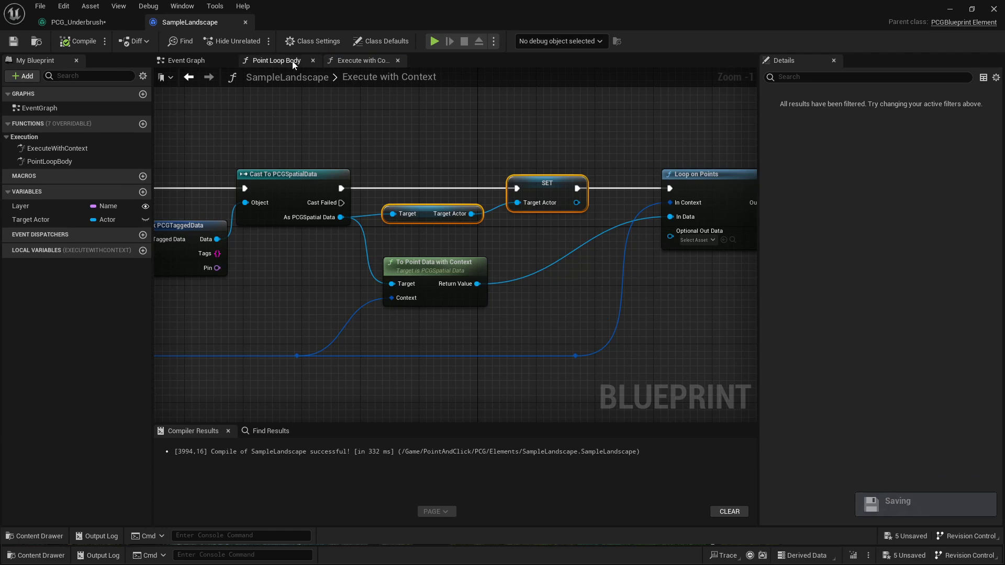
Show the Point Loop Body with its Get Interpolated PCGLandscape Layer Weights lookup
click(274, 61)
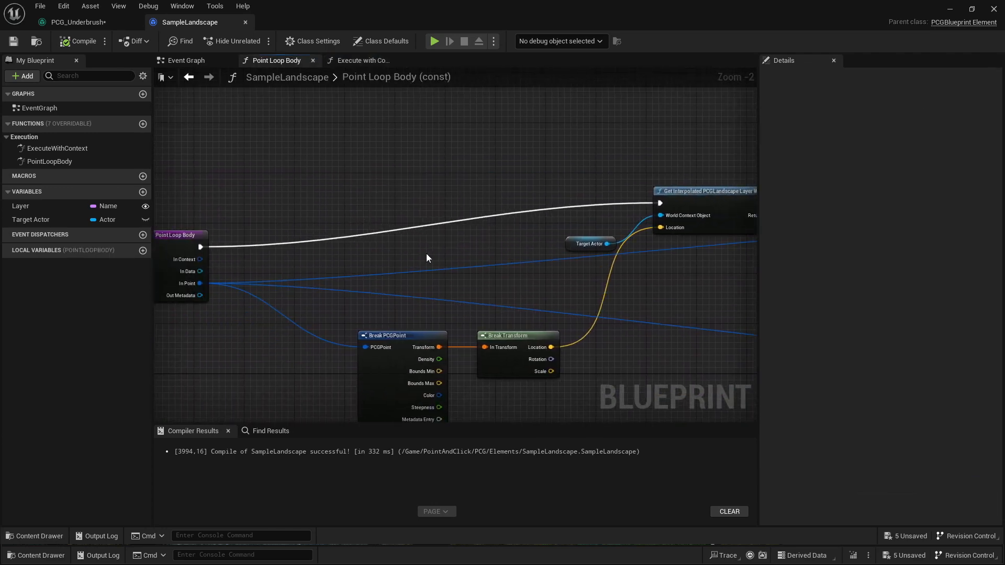
mouse_move(399, 256)
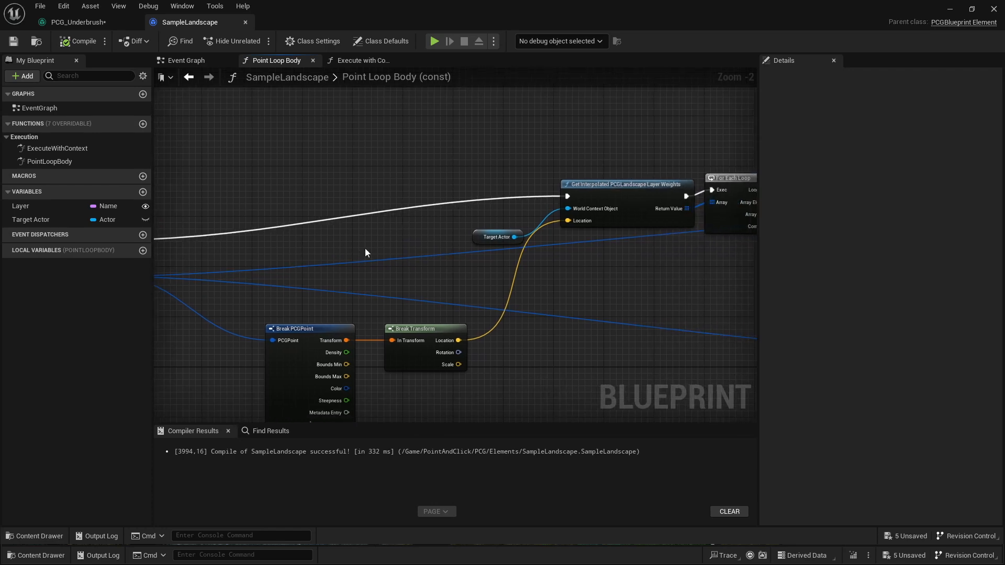
mouse_move(391, 249)
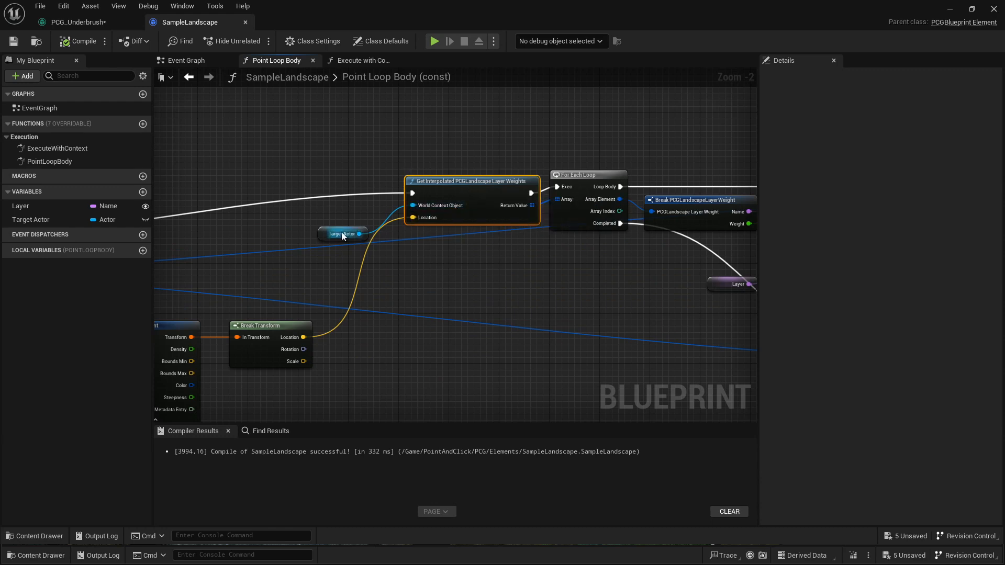
mouse_move(497, 263)
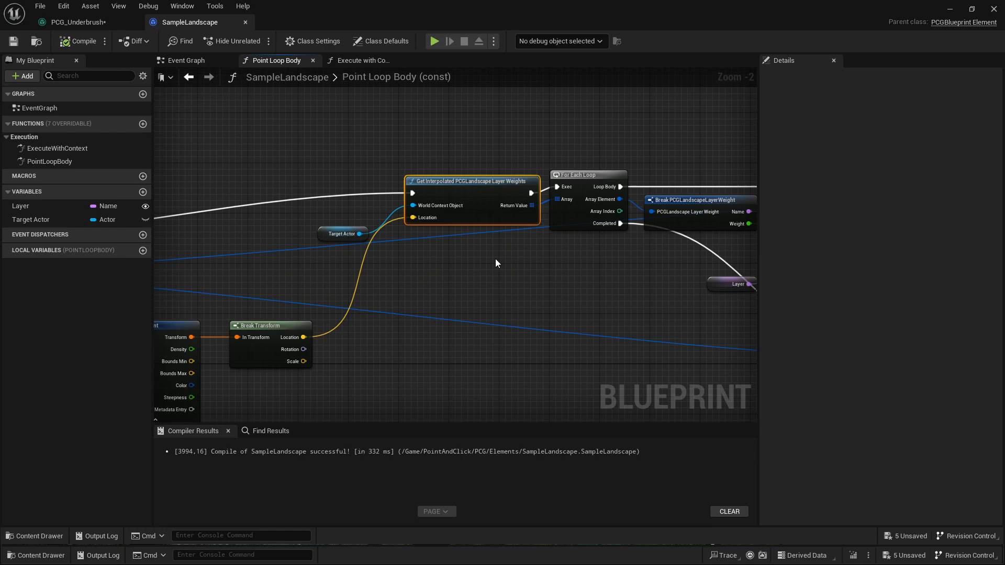
mouse_move(465, 267)
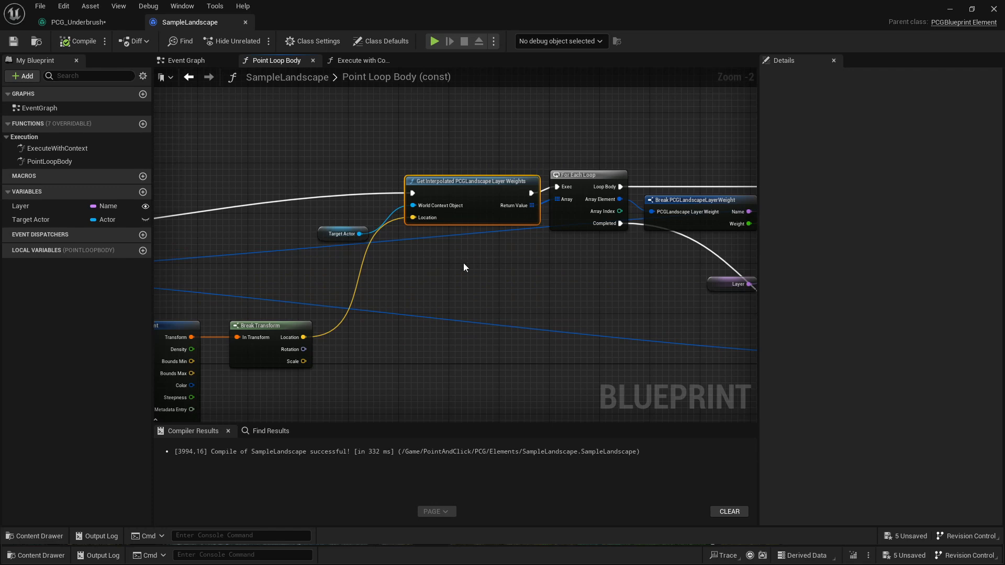
mouse_move(414, 254)
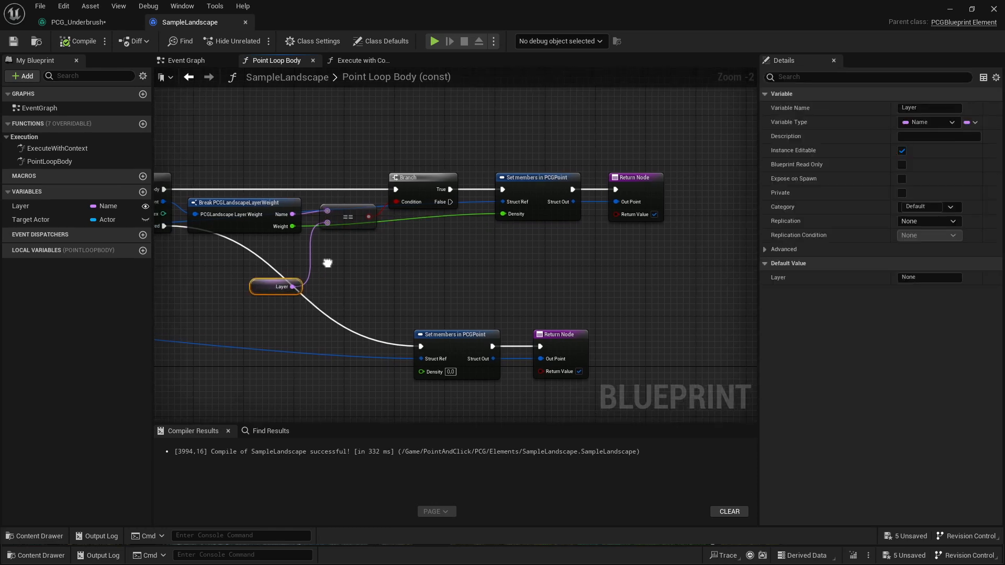
mouse_move(346, 217)
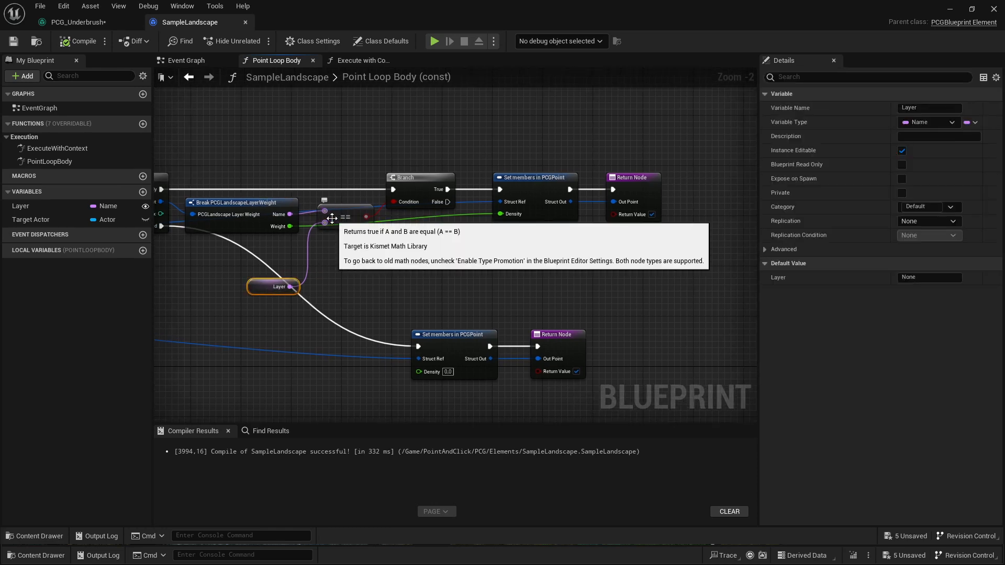
click(77, 22)
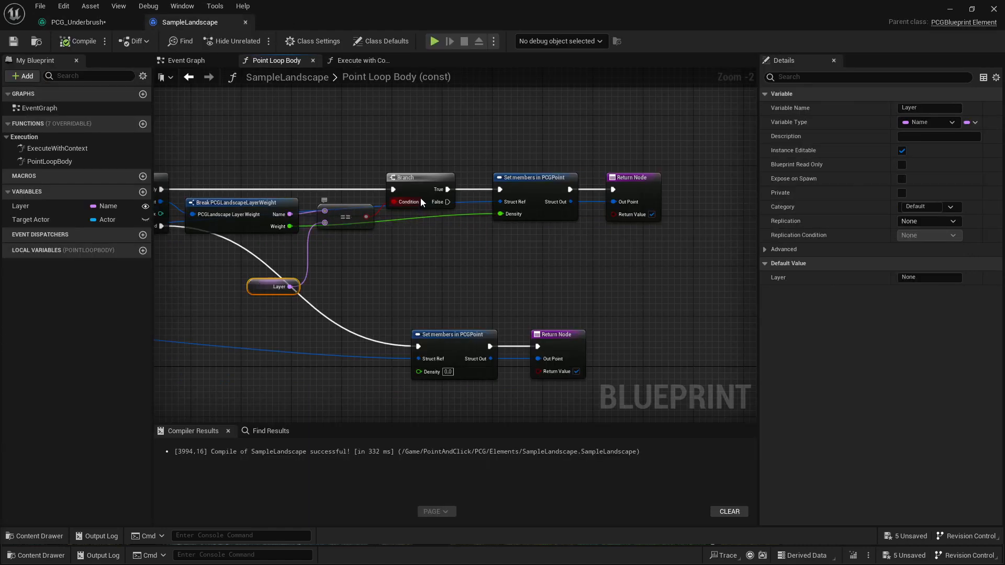
mouse_move(503, 213)
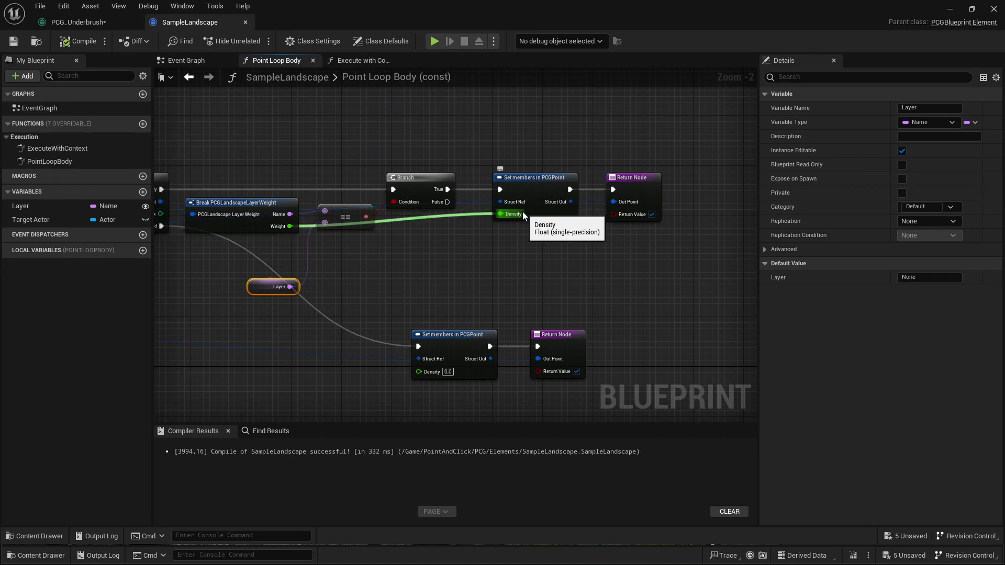
mouse_move(639, 201)
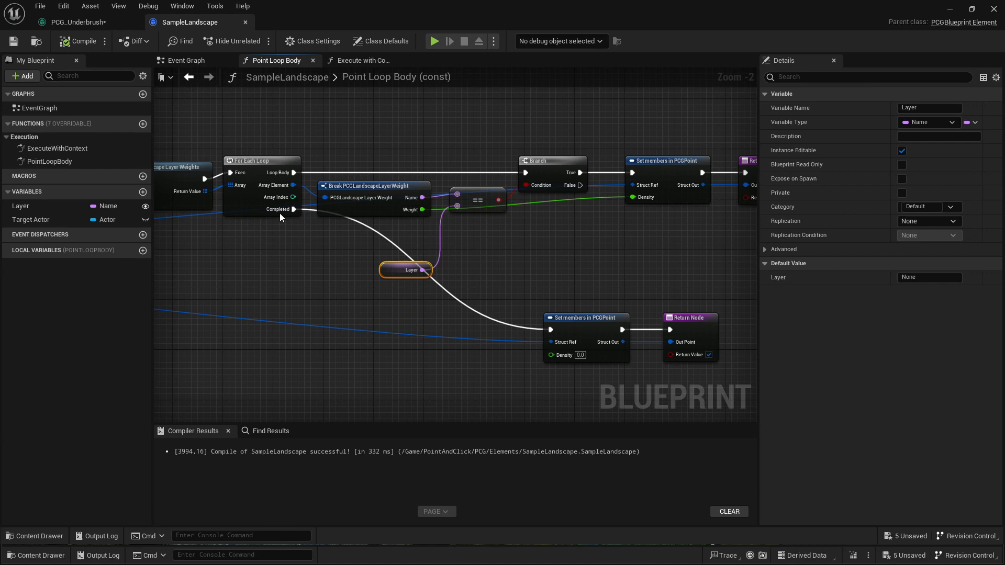
mouse_move(367, 256)
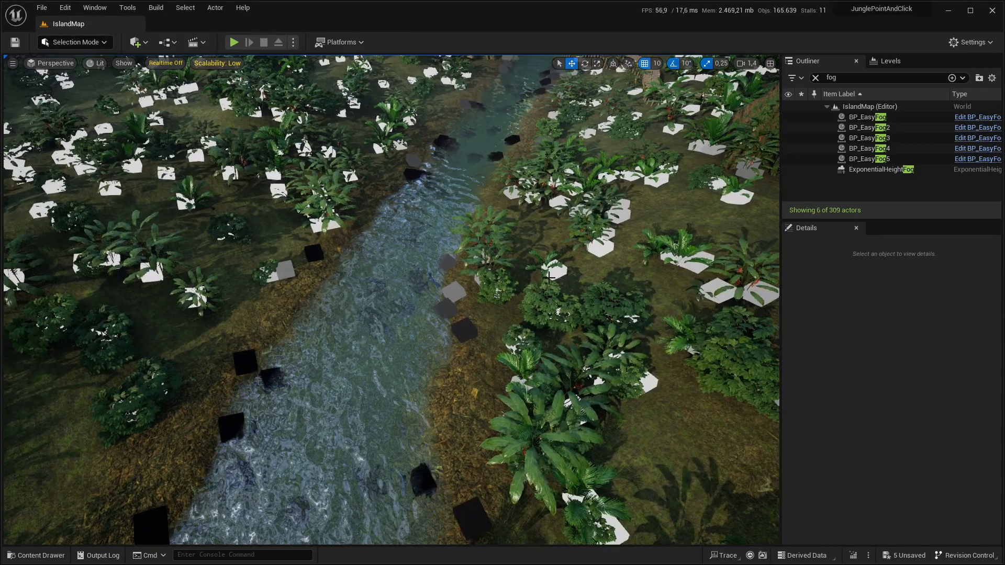
Switch the IslandMap viewport to Landscape paint mode showing Ground, GroundPath and Forest layers
click(74, 42)
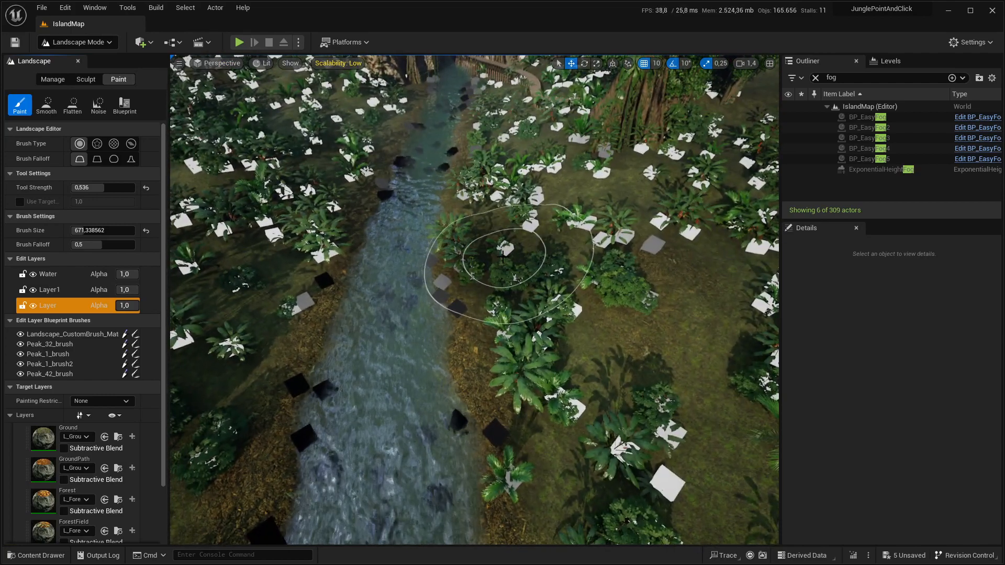